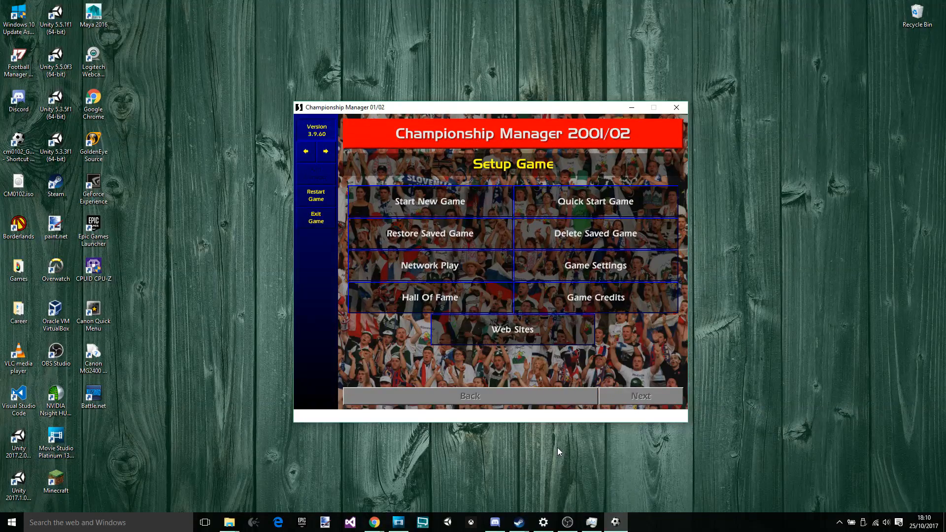
# In Chrome's Twitter tab, show the cm0102legends tweet about noisy laptops and its replies
pyautogui.click(374, 523)
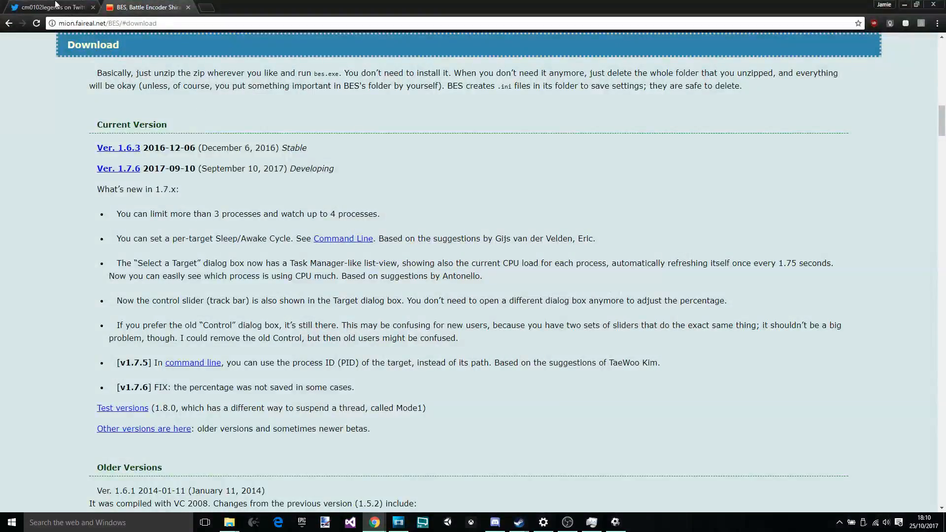
pyautogui.click(48, 6)
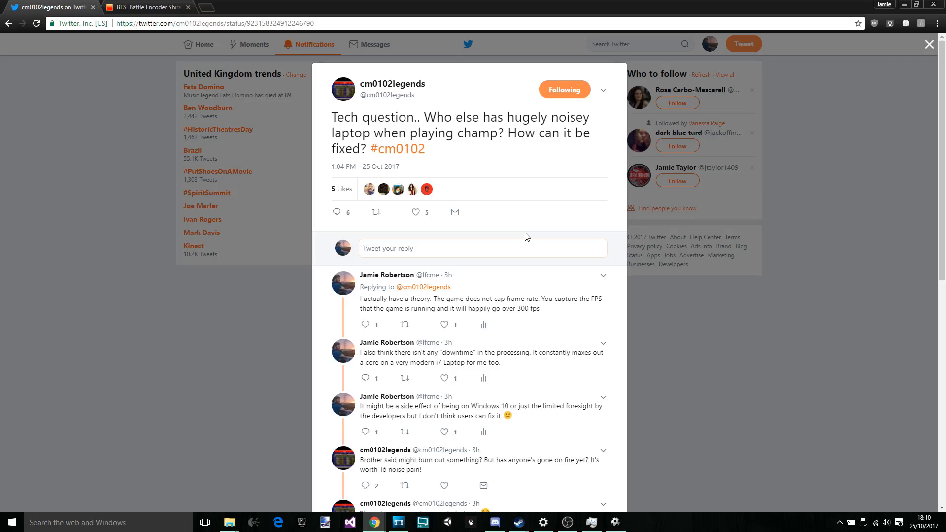
pyautogui.moveTo(416, 108)
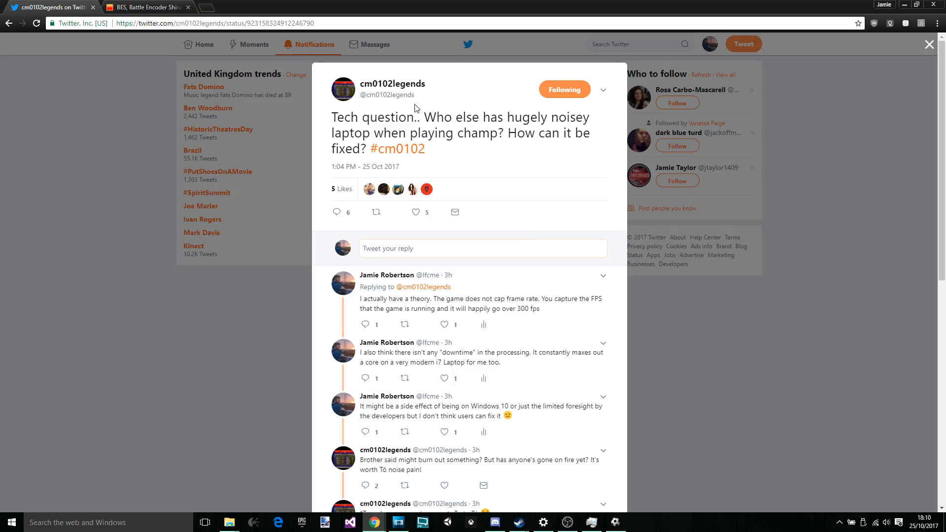
pyautogui.moveTo(409, 136)
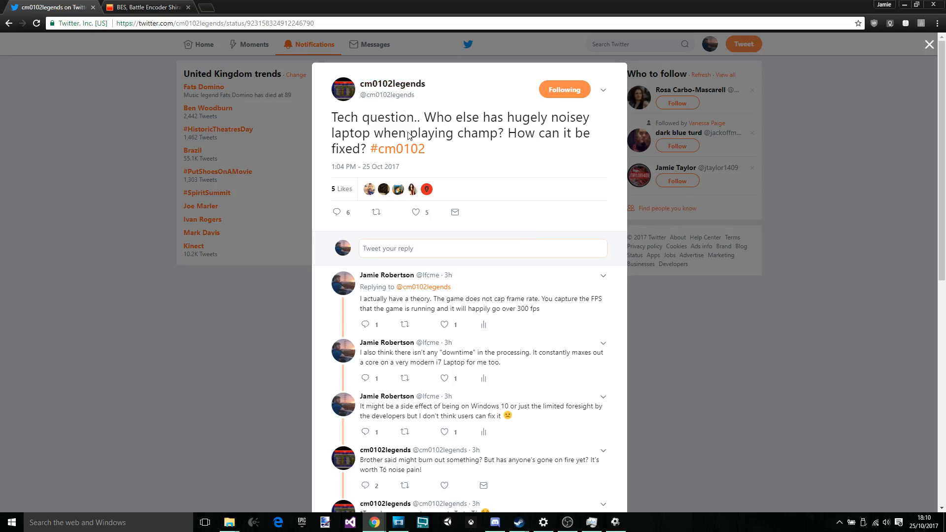
pyautogui.moveTo(365, 65)
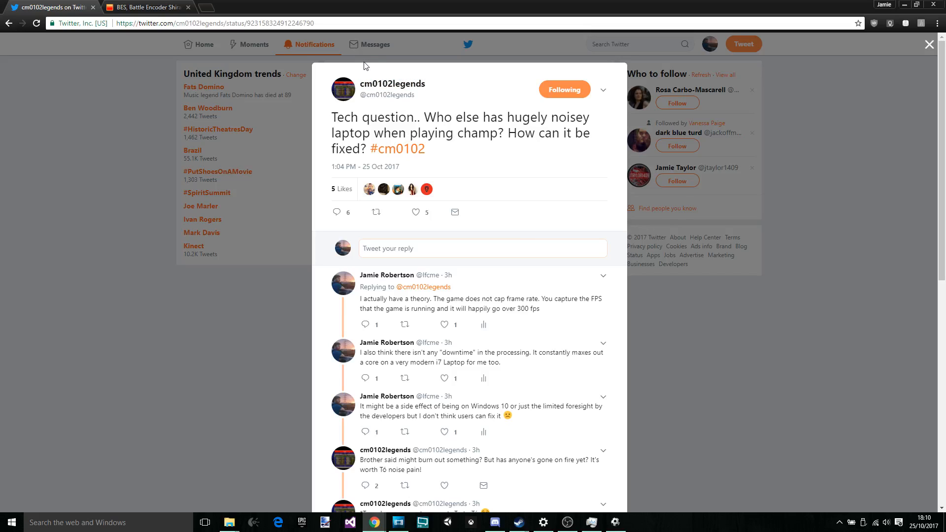
pyautogui.moveTo(434, 207)
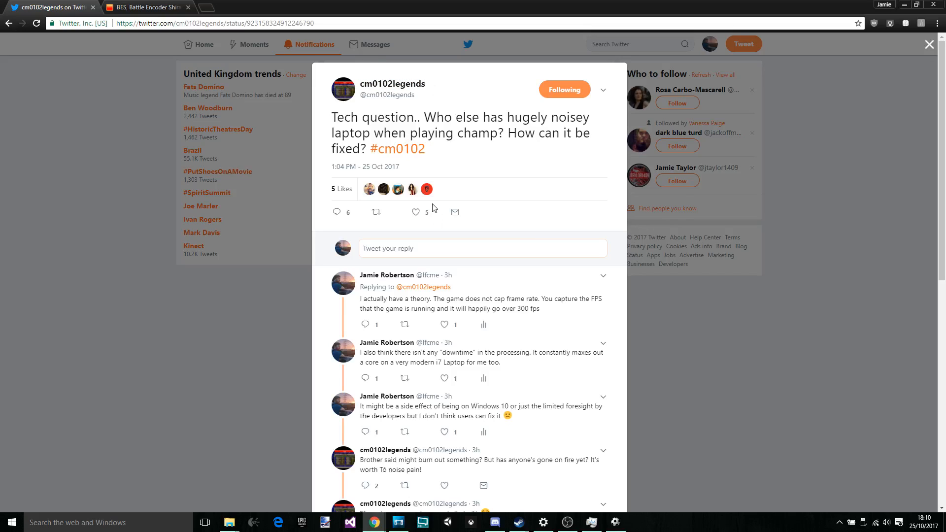
pyautogui.moveTo(458, 284)
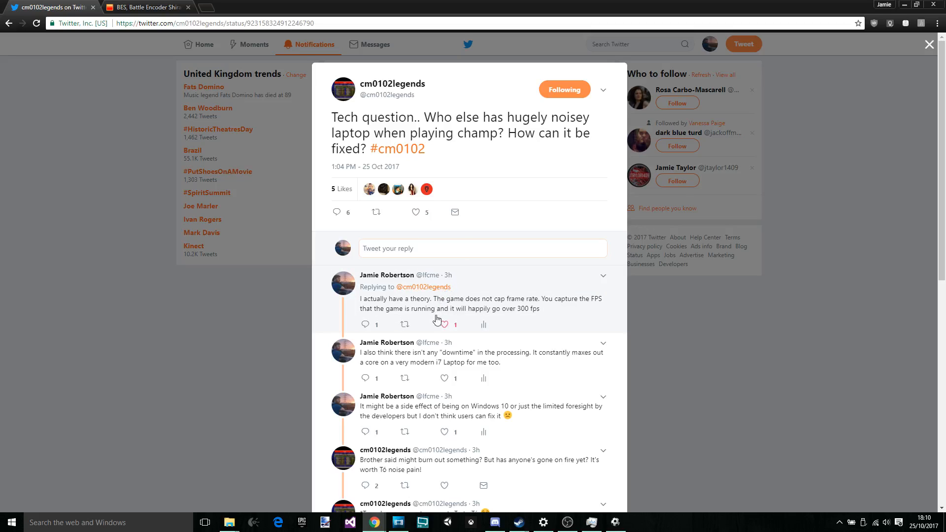
pyautogui.moveTo(567, 335)
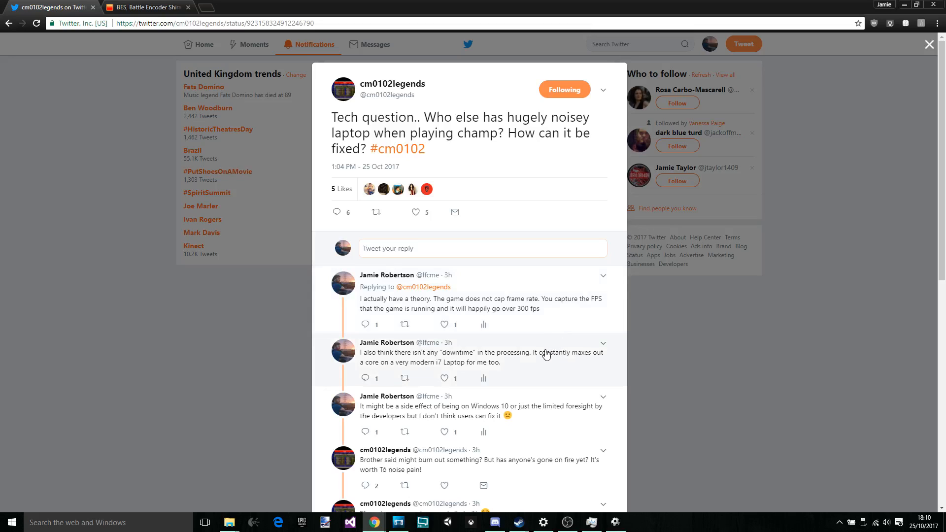
pyautogui.moveTo(567, 216)
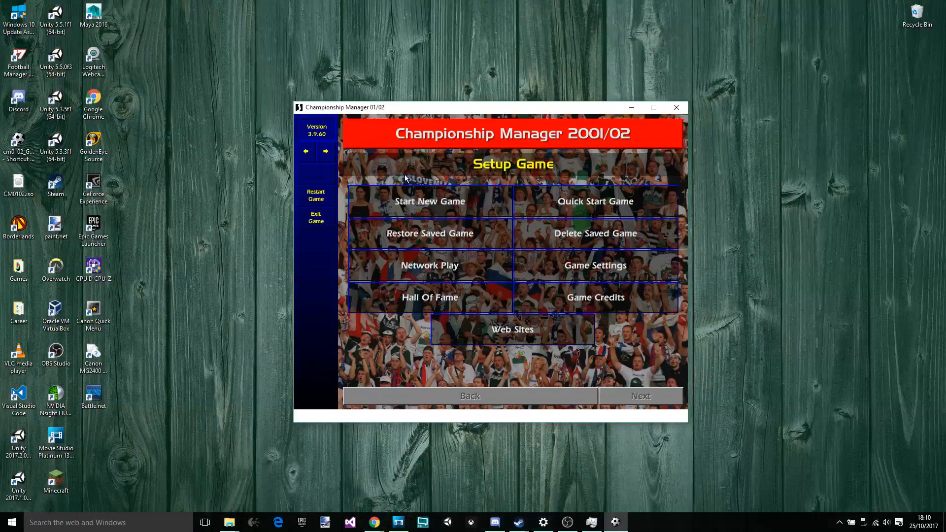
pyautogui.moveTo(590, 473)
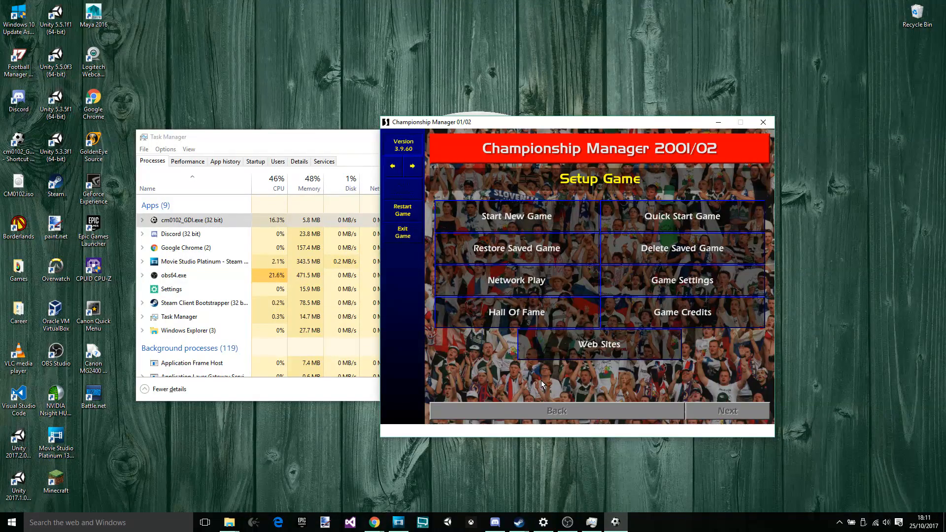
pyautogui.moveTo(538, 368)
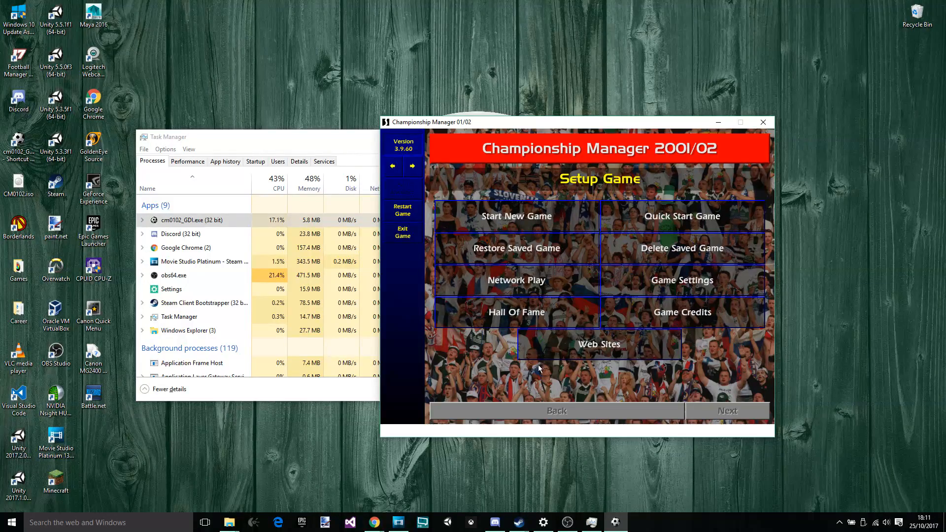
pyautogui.moveTo(589, 521)
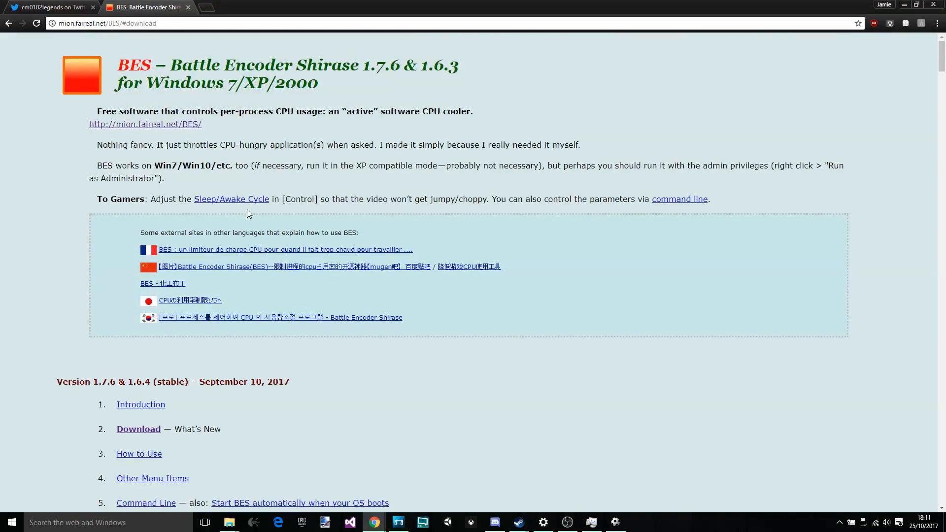
pyautogui.moveTo(550, 247)
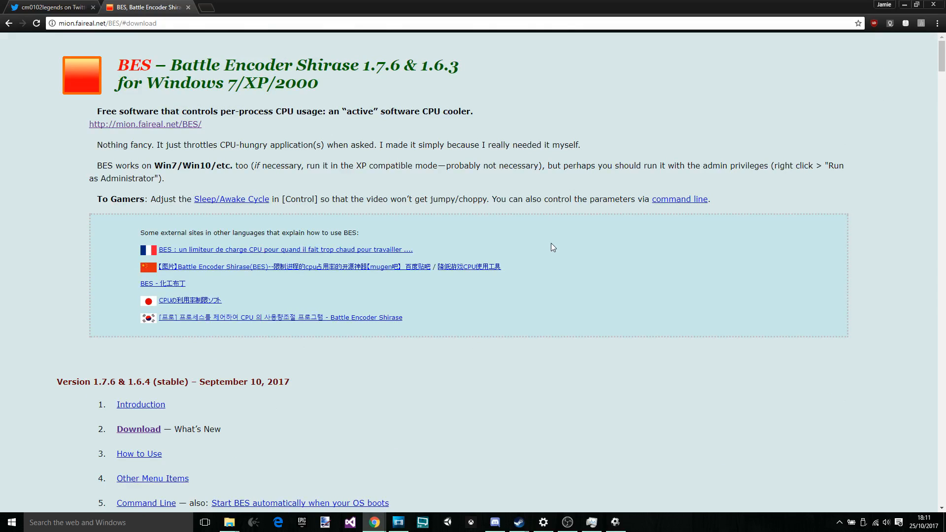
pyautogui.moveTo(158, 145)
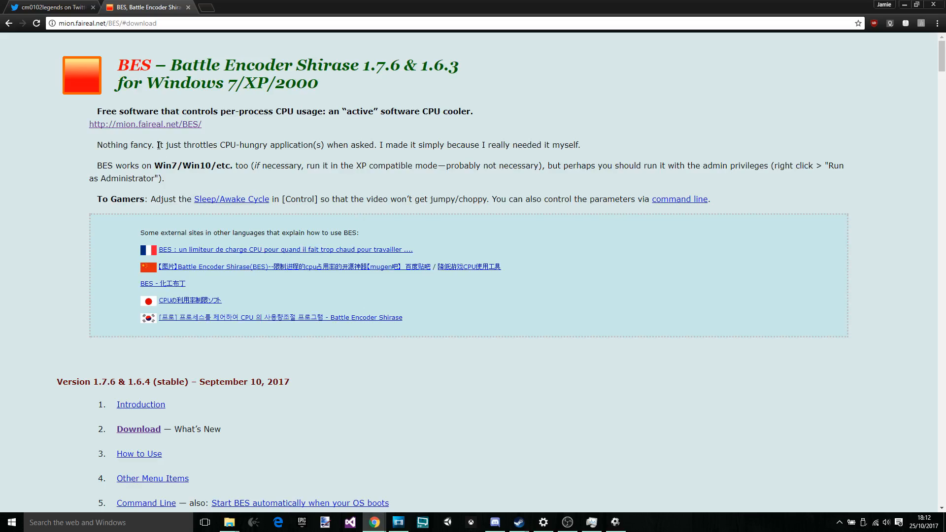
# Highlight the CPU-throttling sentence, then scroll to Download listing Ver. 1.6.3 and 1.7.6
pyautogui.moveTo(156, 145); pyautogui.dragTo(314, 145)
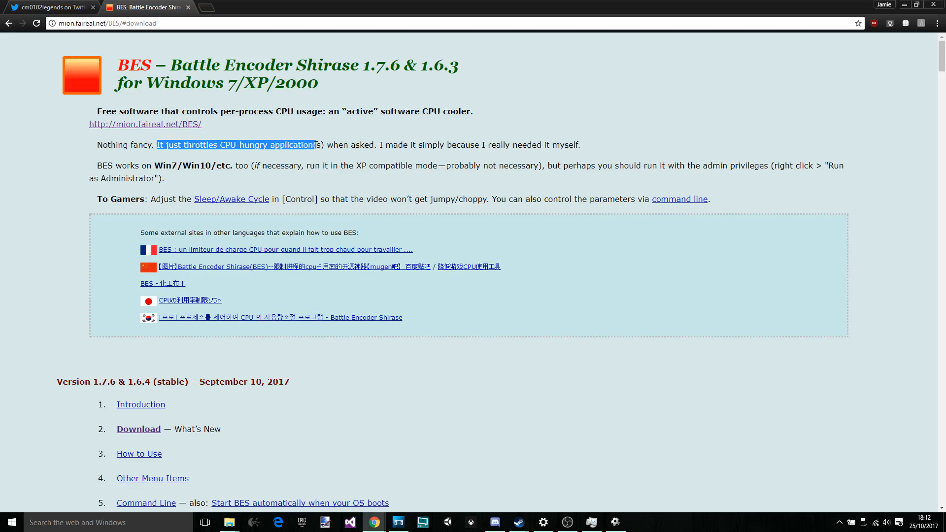
pyautogui.click(325, 163)
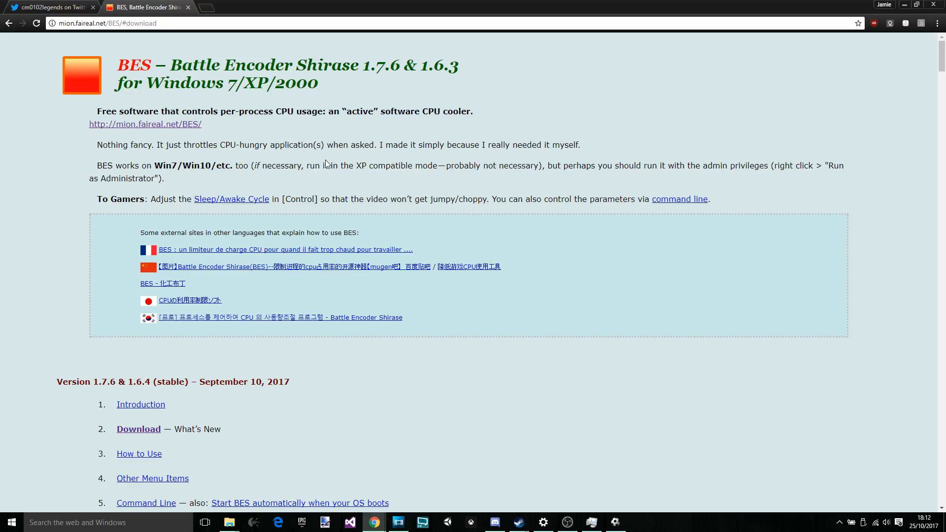
pyautogui.scroll(-3)
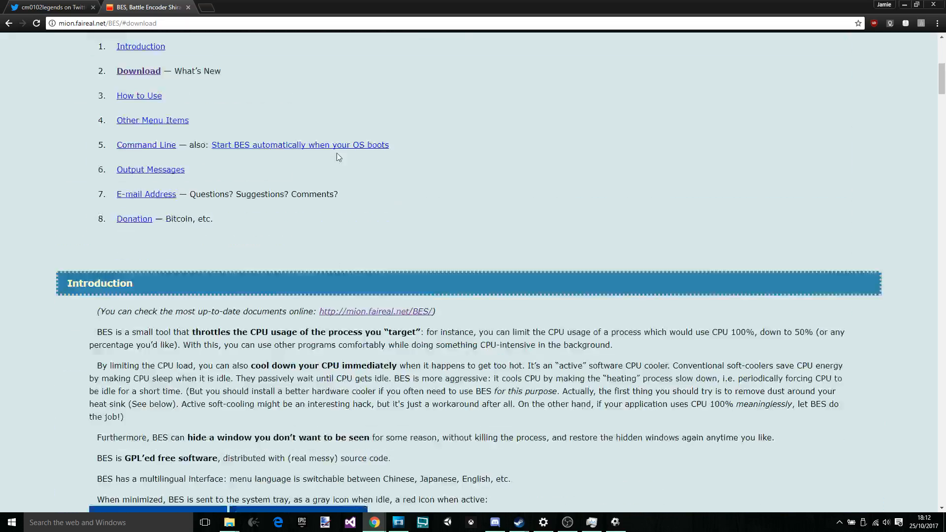
pyautogui.scroll(-3)
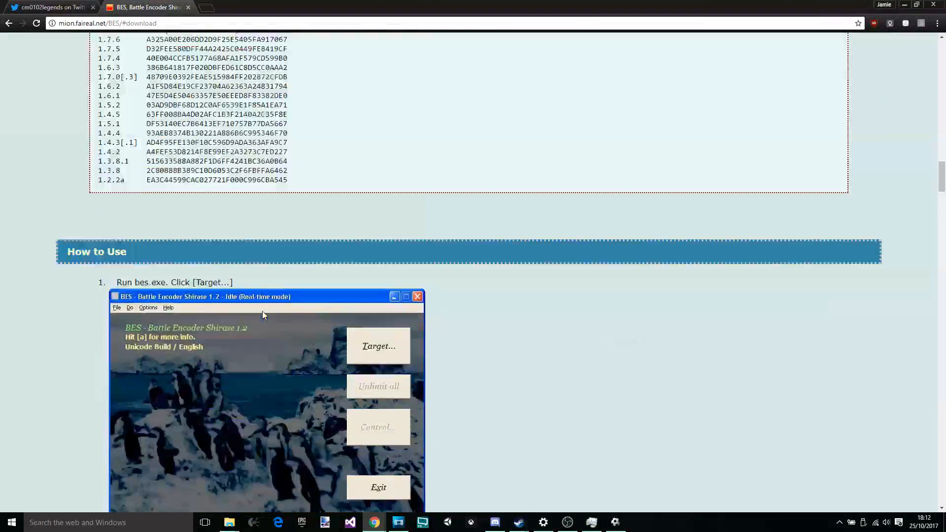
pyautogui.scroll(3)
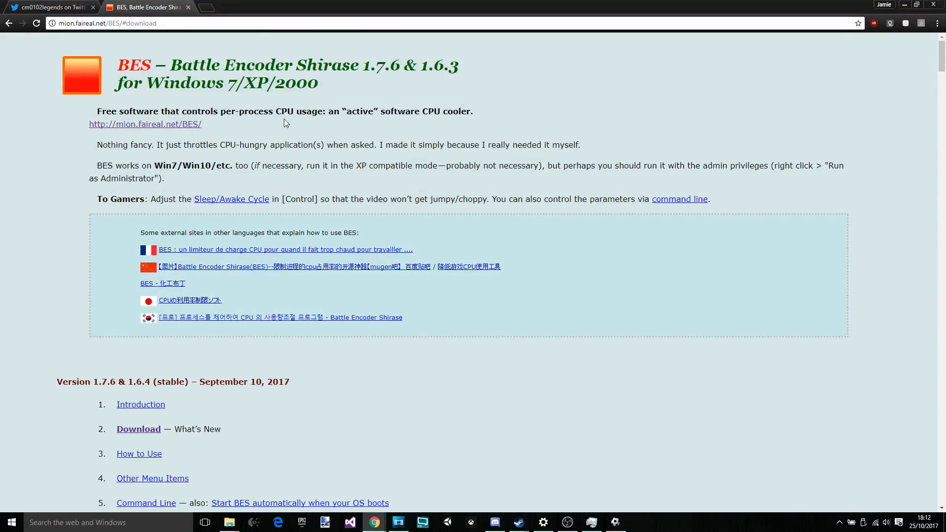
pyautogui.moveTo(194, 139)
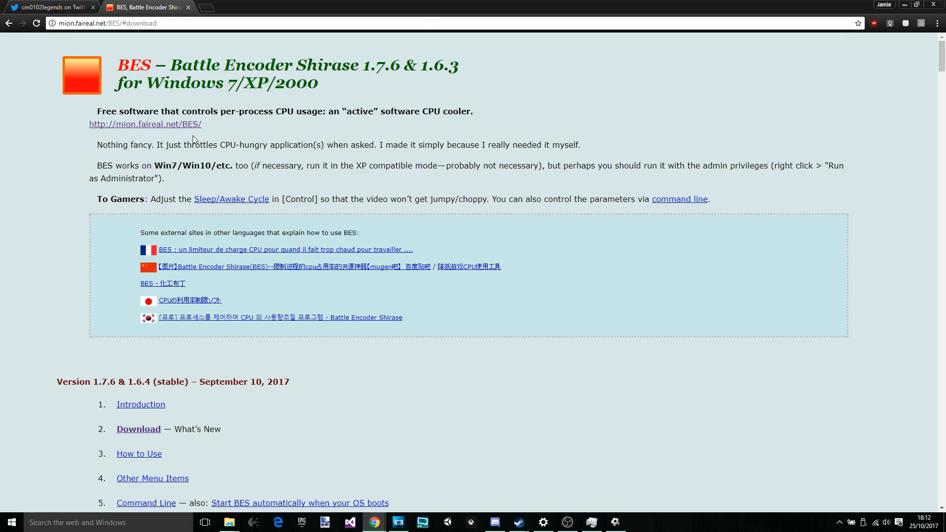
pyautogui.moveTo(338, 158)
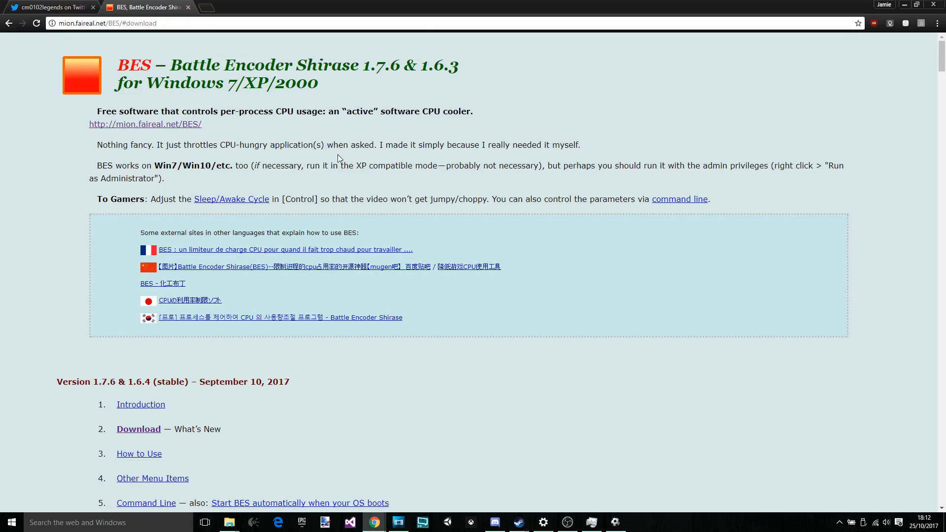
pyautogui.scroll(-3)
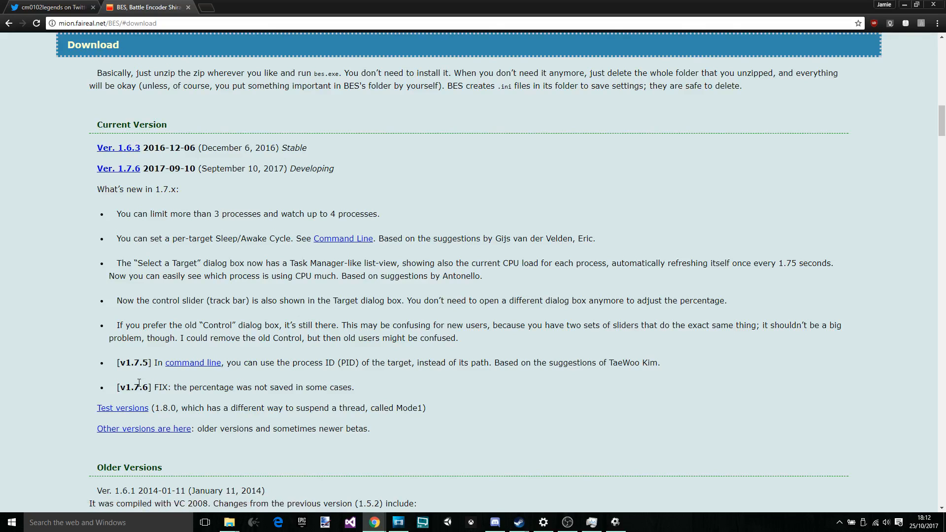
pyautogui.moveTo(472, 281)
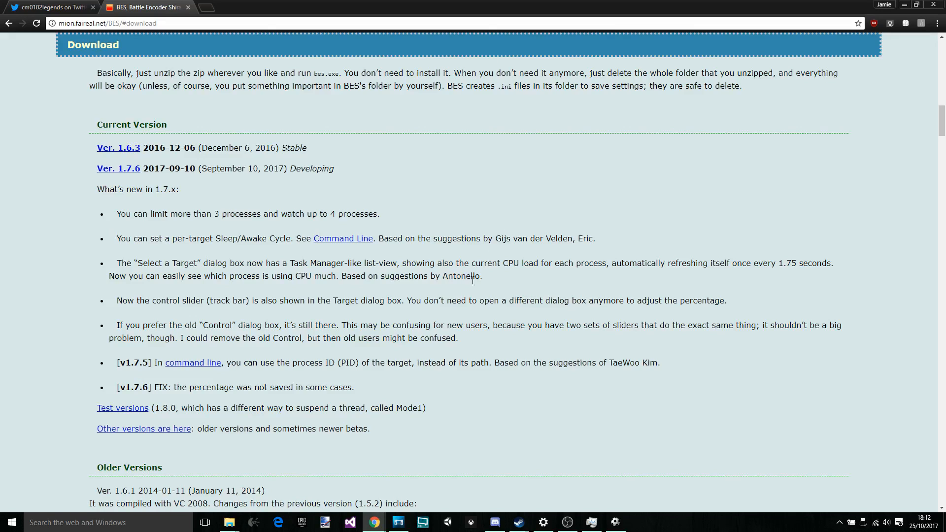
pyautogui.scroll(3)
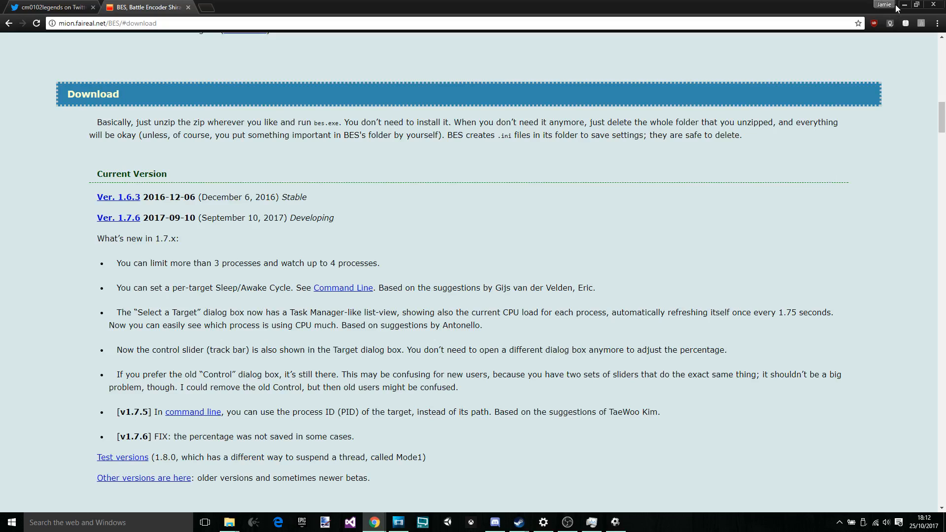
pyautogui.moveTo(279, 514)
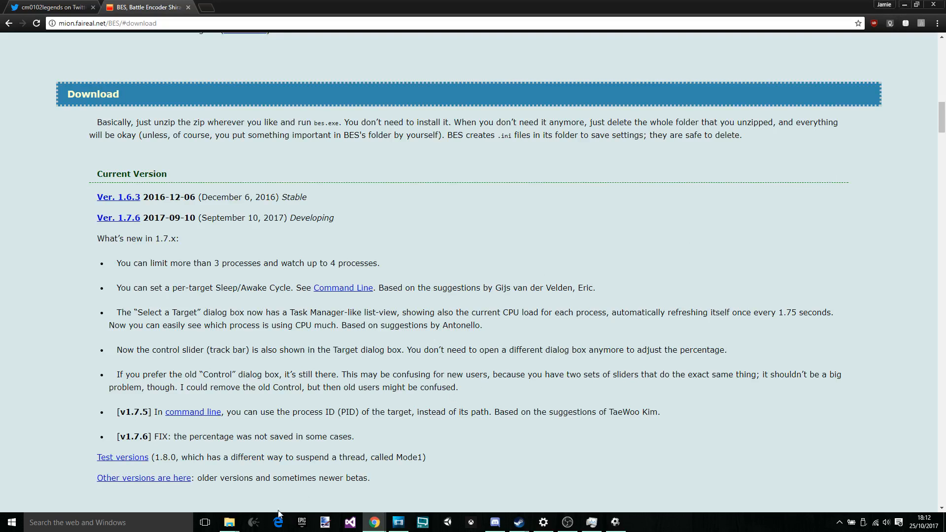
# Launch BES.exe from the BES_1.6.3 folder in File Explorer
pyautogui.click(228, 522)
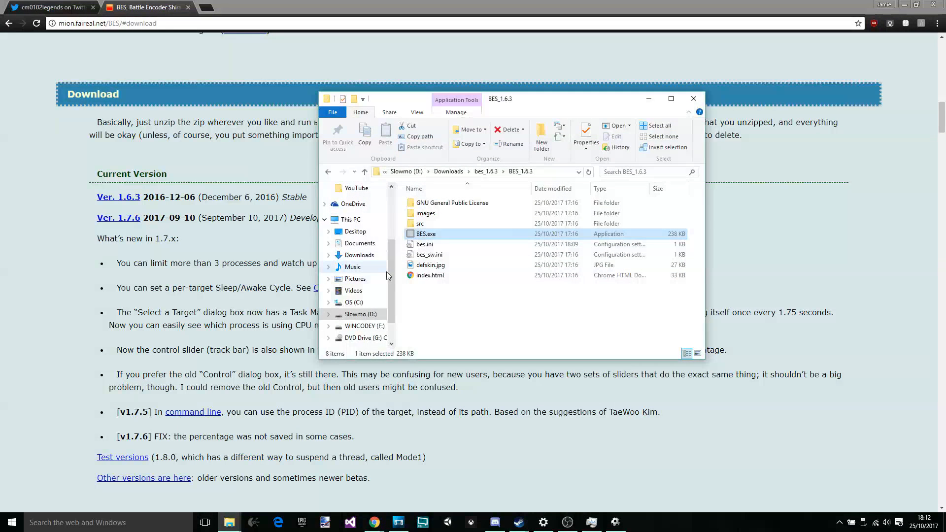
pyautogui.moveTo(476, 245)
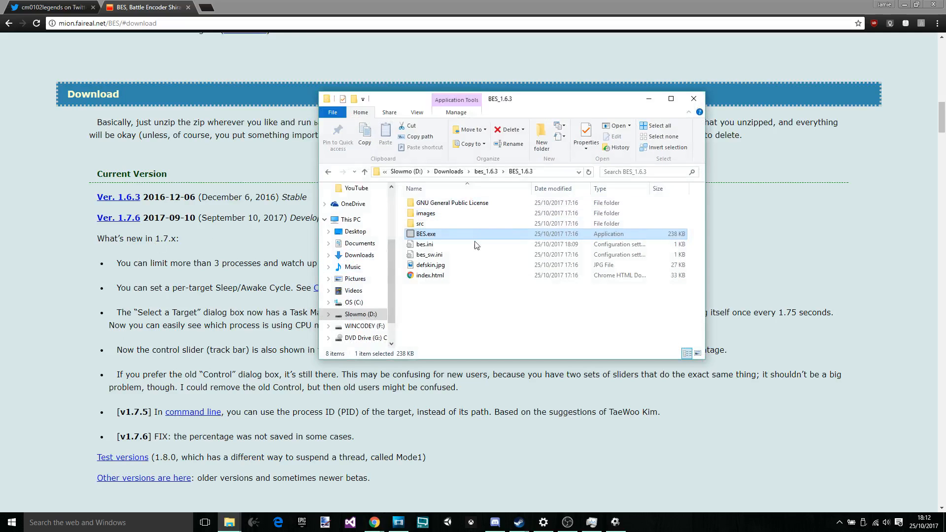
pyautogui.doubleClick(425, 233)
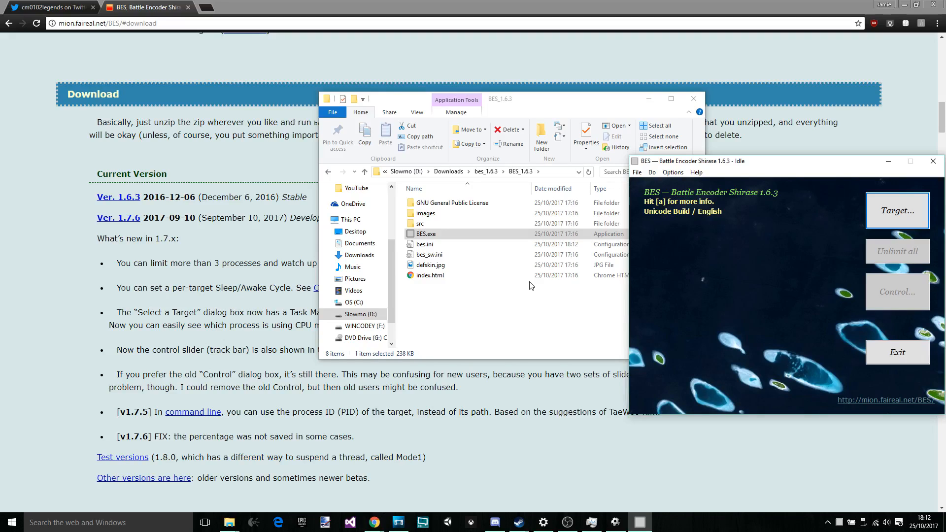
pyautogui.moveTo(774, 240)
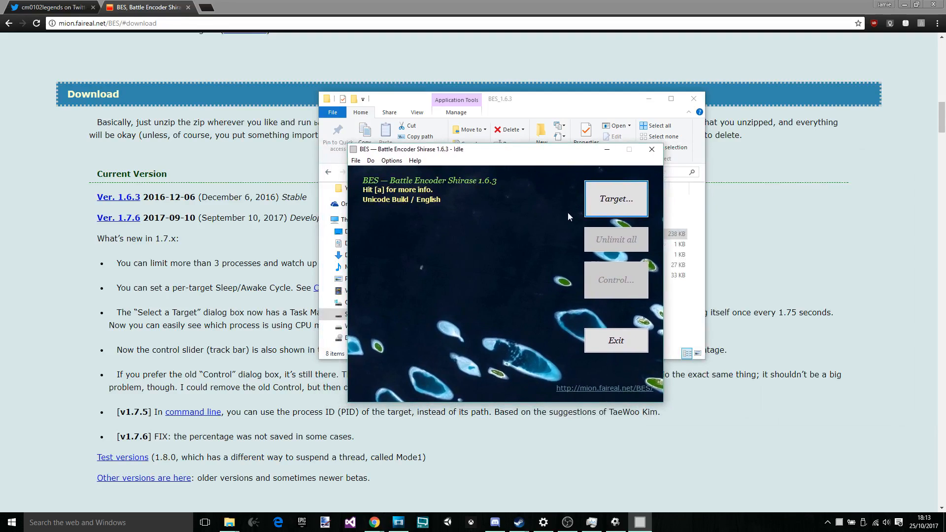
# Target cm0102_GDI.exe with Limit this, then open the limiter percentage settings
pyautogui.click(615, 198)
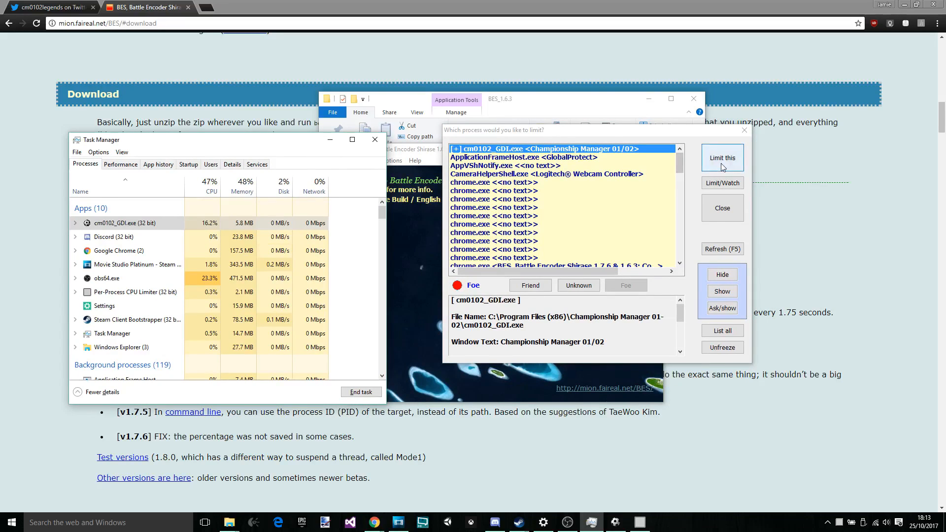
pyautogui.click(721, 158)
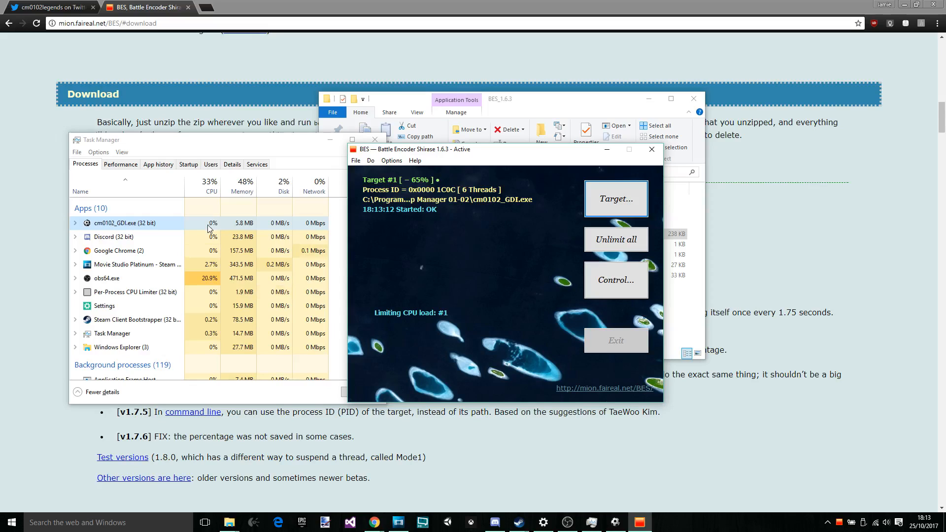
pyautogui.moveTo(559, 371)
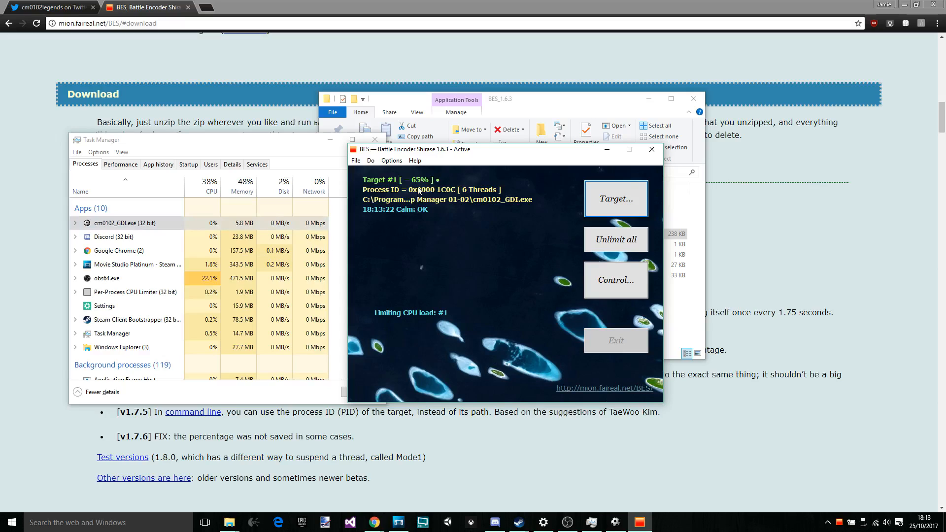
pyautogui.click(615, 280)
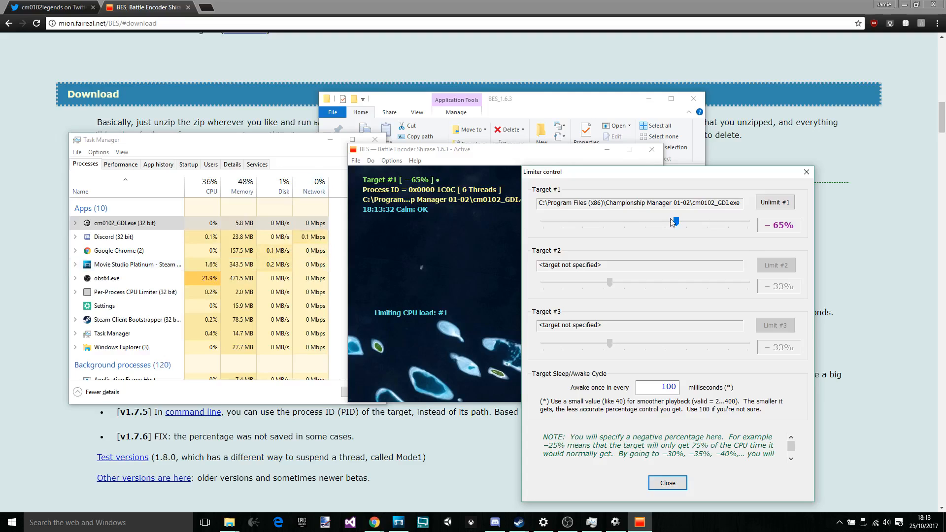
pyautogui.moveTo(535, 234)
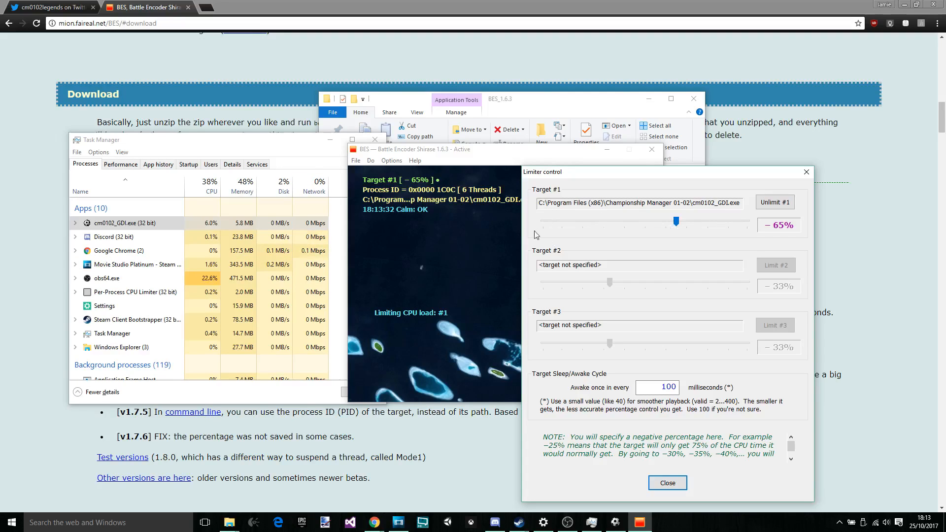
pyautogui.moveTo(551, 258)
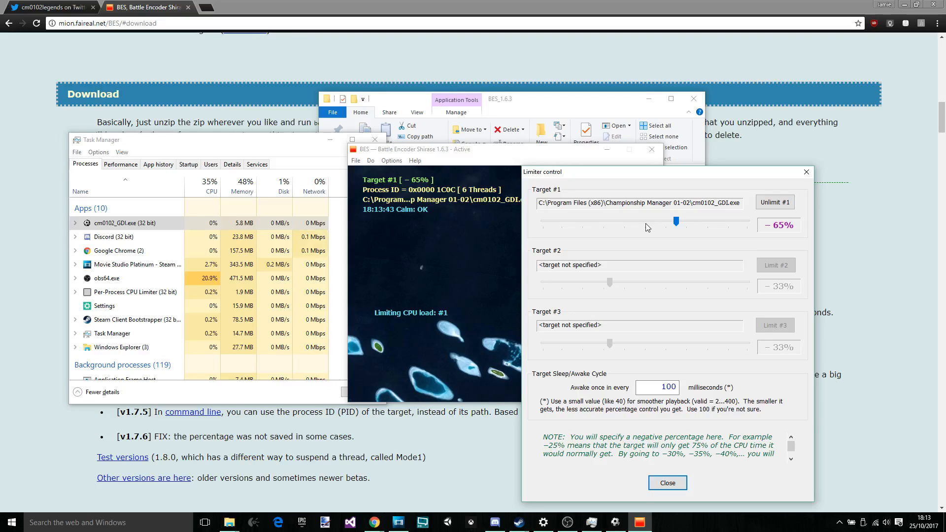
pyautogui.moveTo(689, 233)
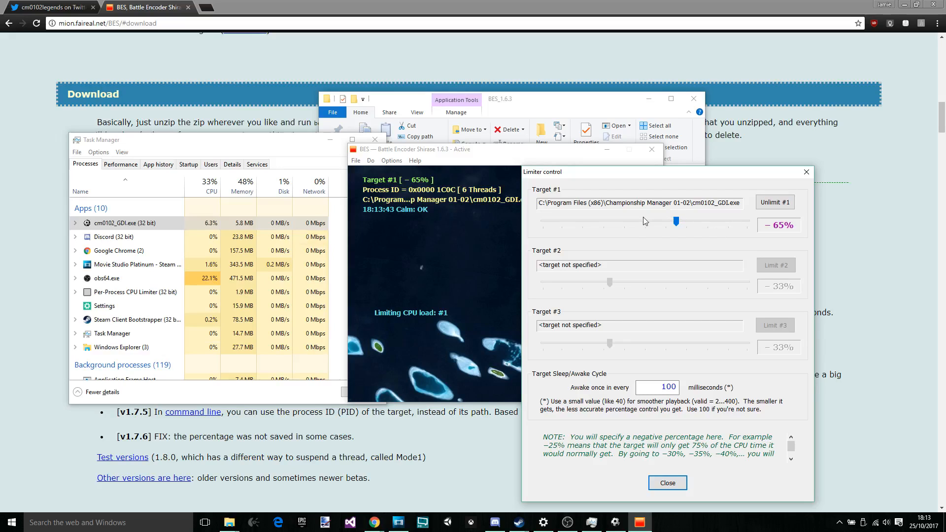
pyautogui.moveTo(562, 271)
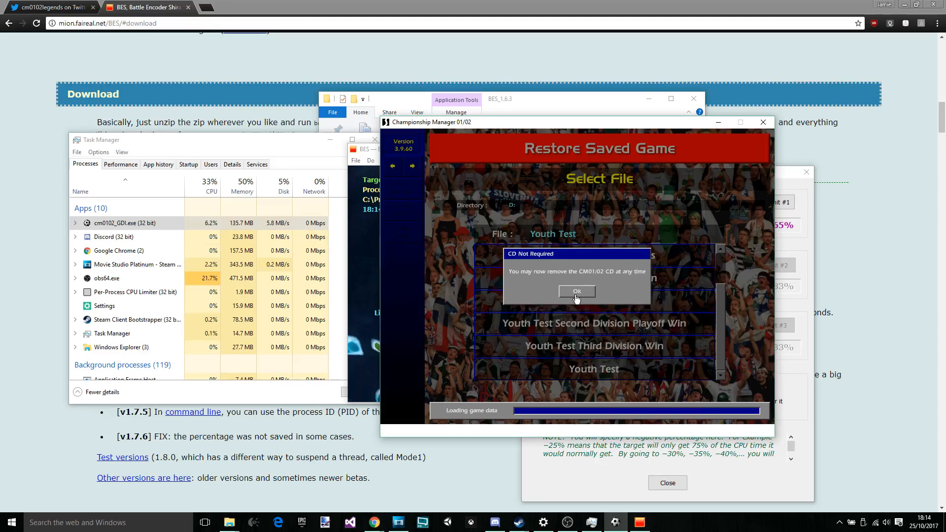
# Dismiss the CD Not Required notice to reach the Scarborough v Huddersfield evening fixture
pyautogui.click(576, 292)
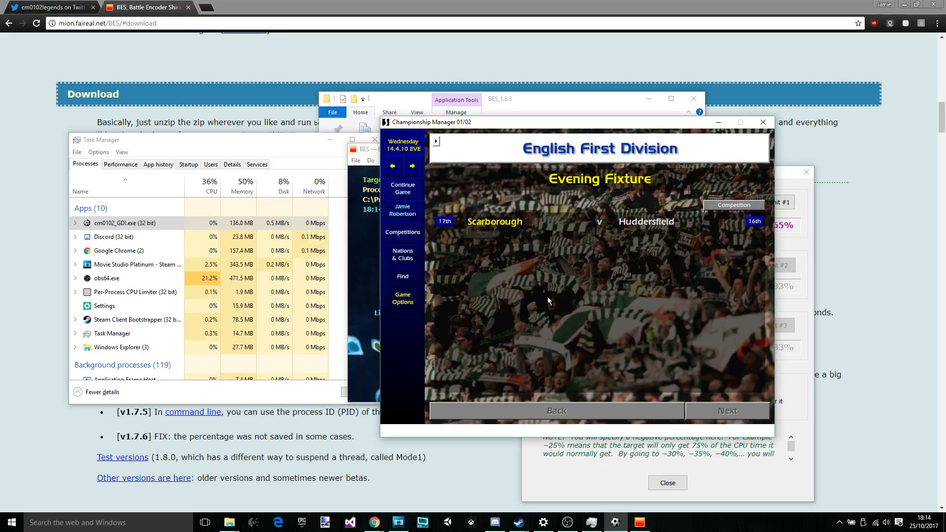
pyautogui.moveTo(405, 235)
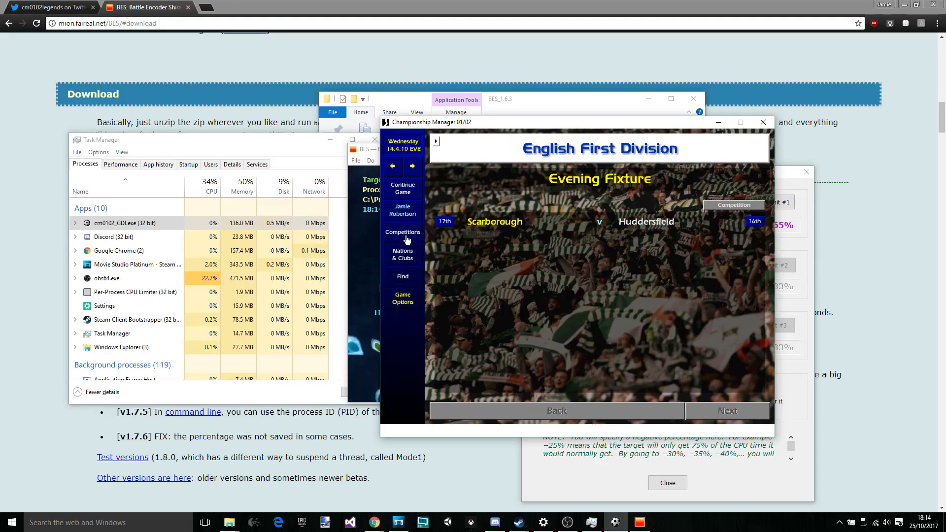
pyautogui.click(494, 221)
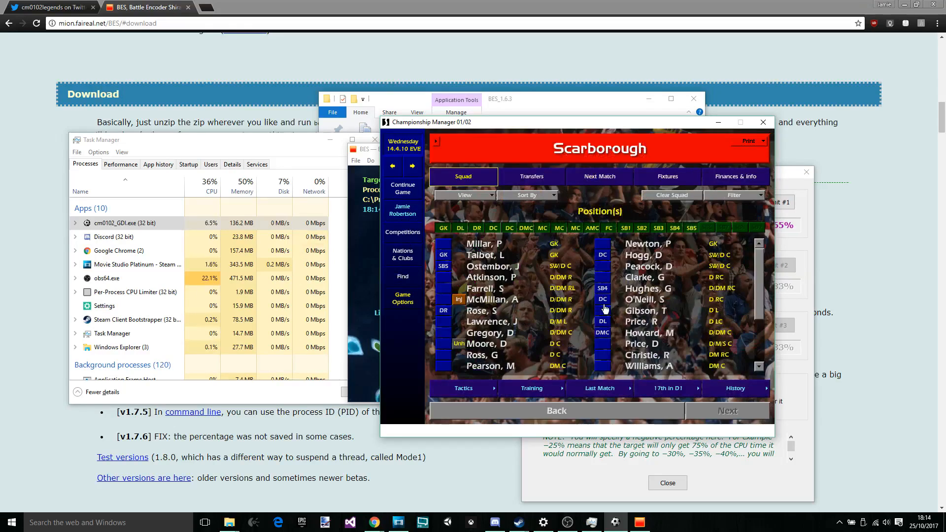
pyautogui.scroll(-3)
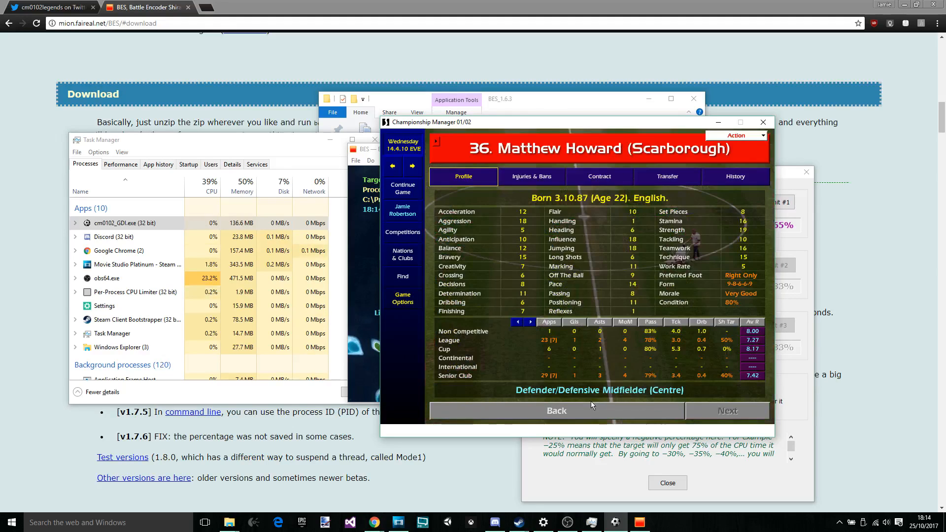
pyautogui.click(555, 410)
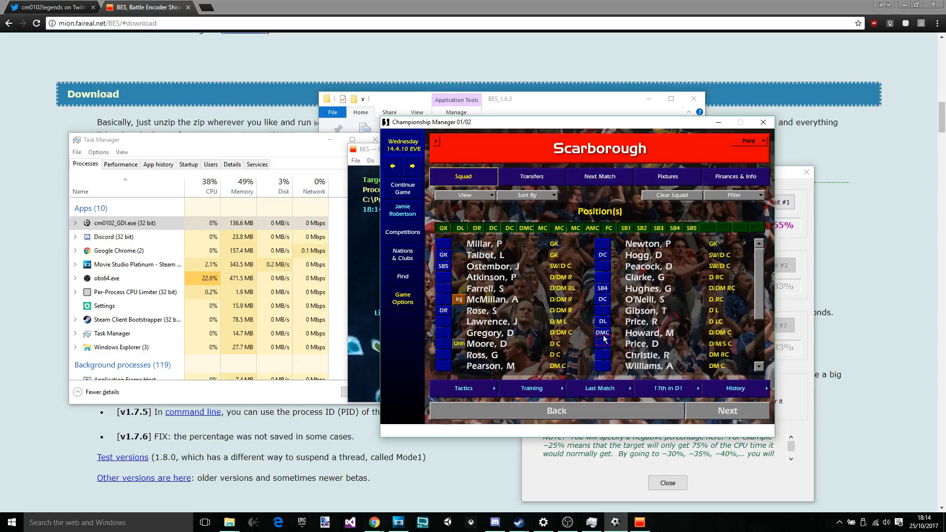
pyautogui.click(463, 388)
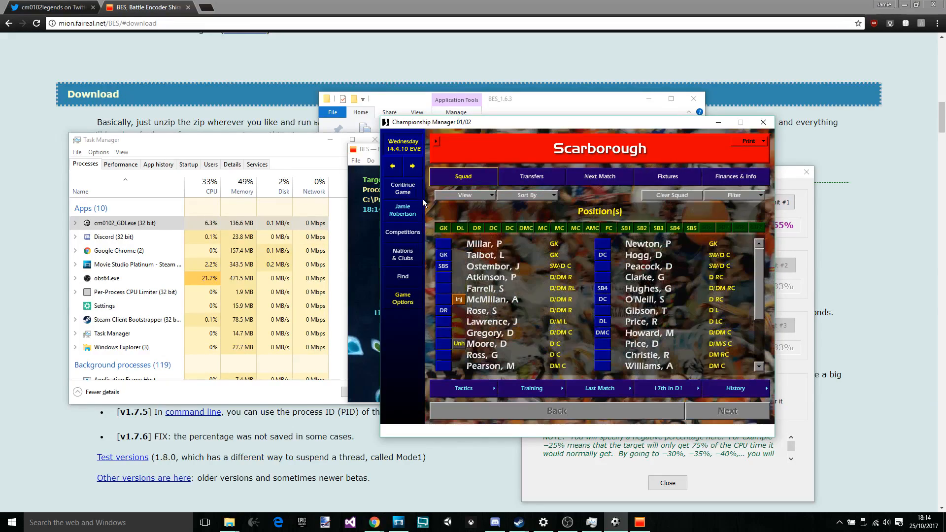
# Kick off the Scarborough v Huddersfield match from the match screen
pyautogui.click(727, 410)
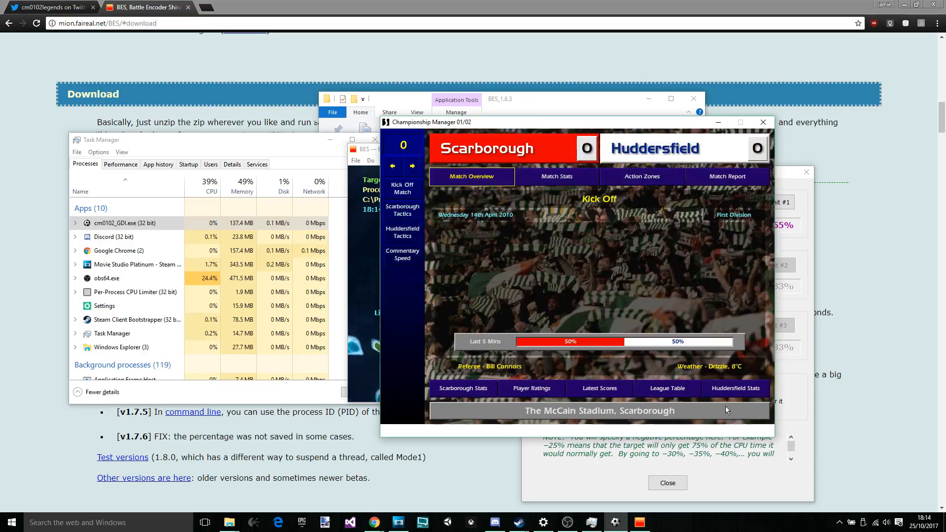
pyautogui.click(402, 188)
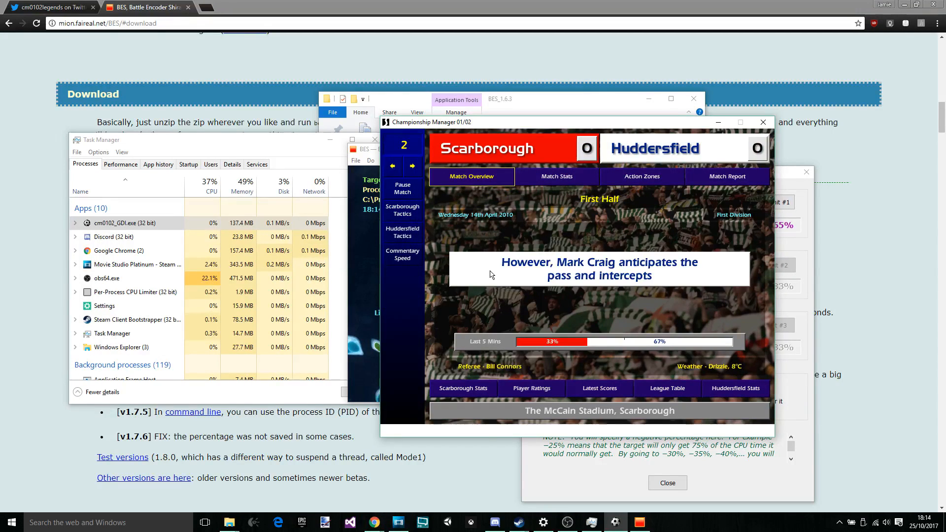